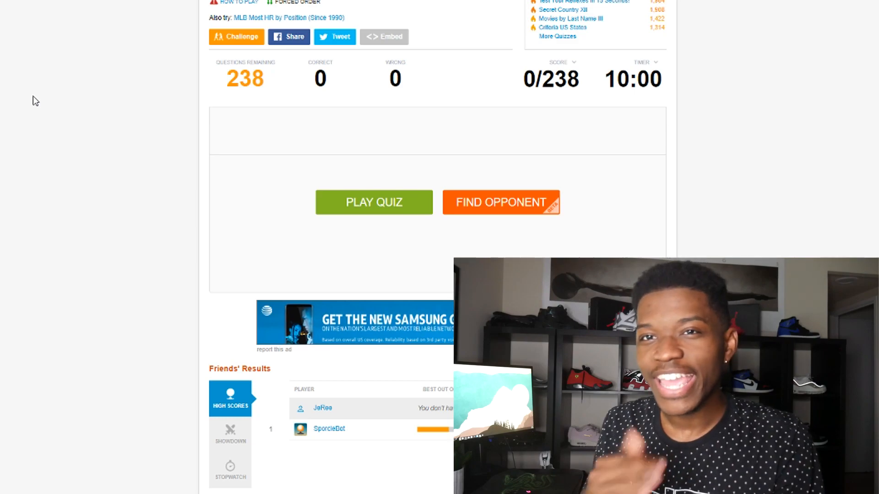
pyautogui.moveTo(59, 90)
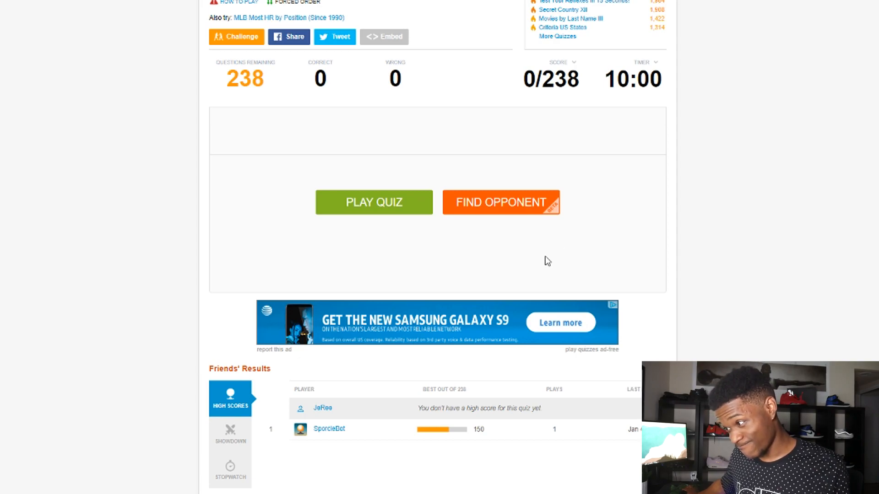
# Step: Scroll the page and start the NBA player-name spelling quiz
pyautogui.scroll(-3)
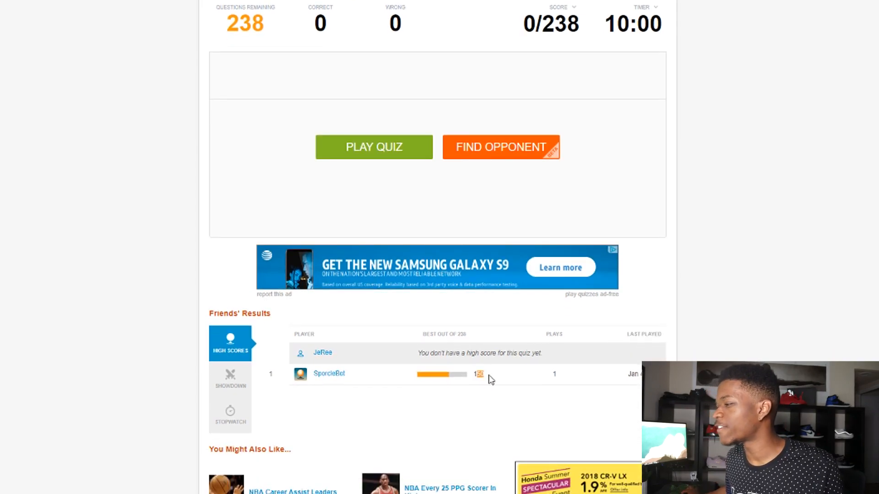
pyautogui.moveTo(412, 361)
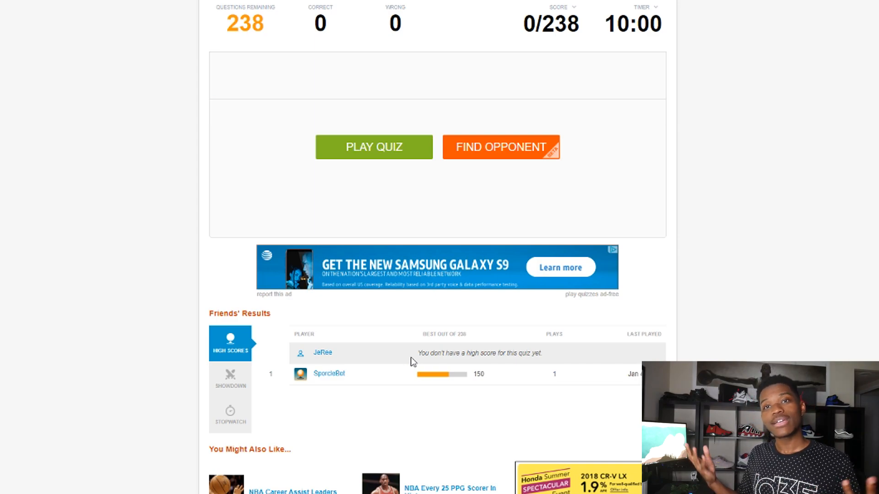
pyautogui.moveTo(406, 239)
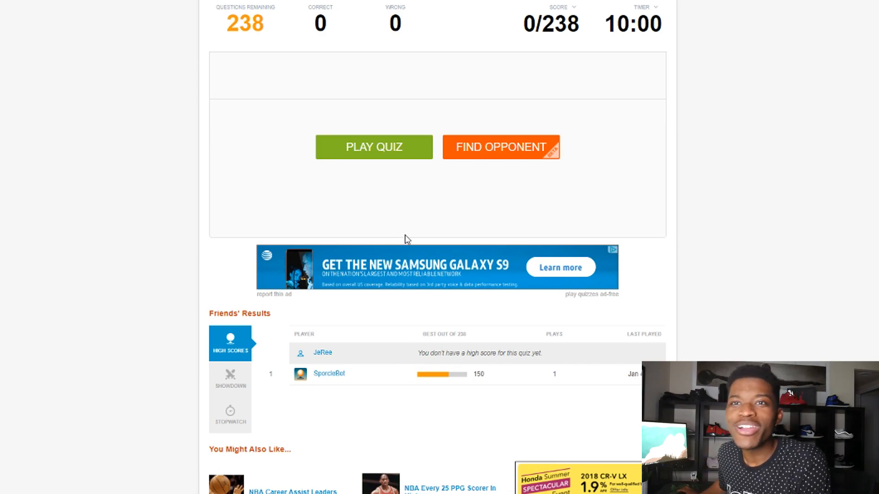
pyautogui.scroll(3)
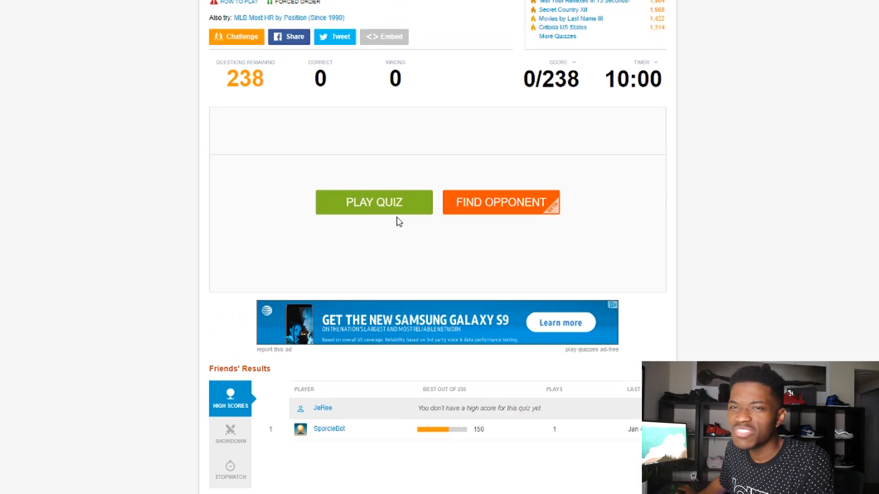
pyautogui.scroll(3)
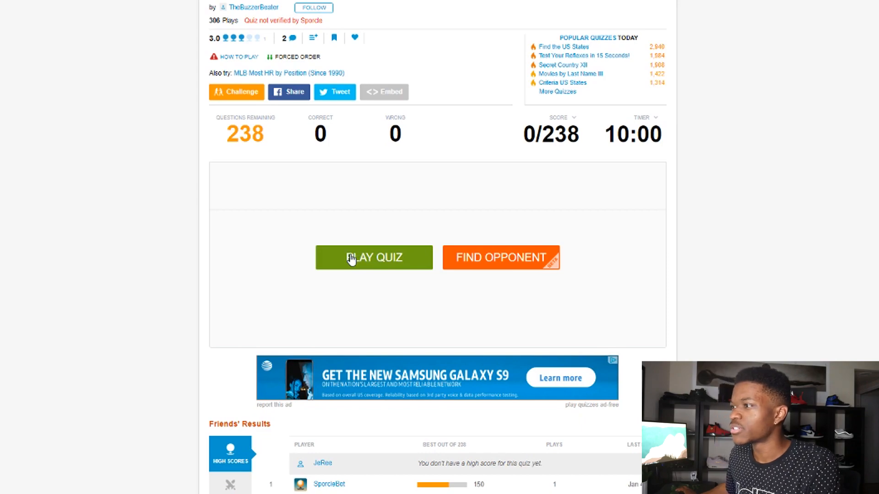
pyautogui.click(374, 257)
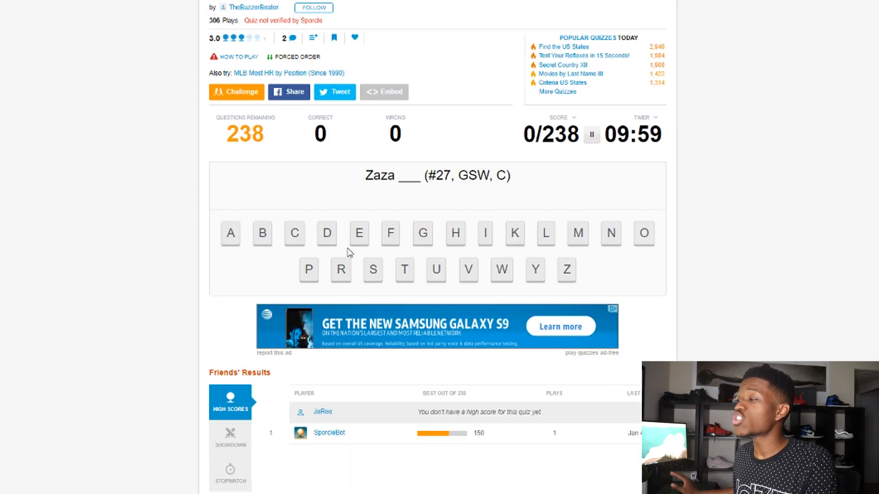
pyautogui.moveTo(324, 271)
pyautogui.write('PA')
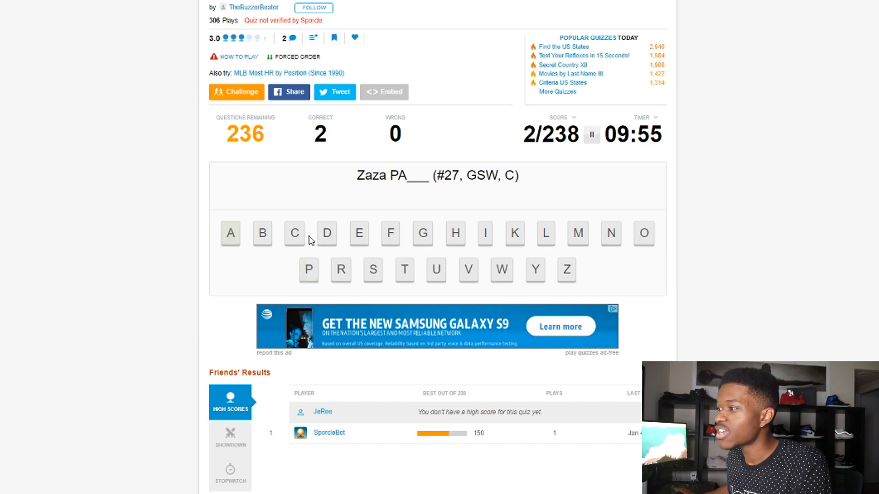
# Step: Spell the surnames of Zaza, Andre and Al with the letter tiles
pyautogui.click(435, 270)
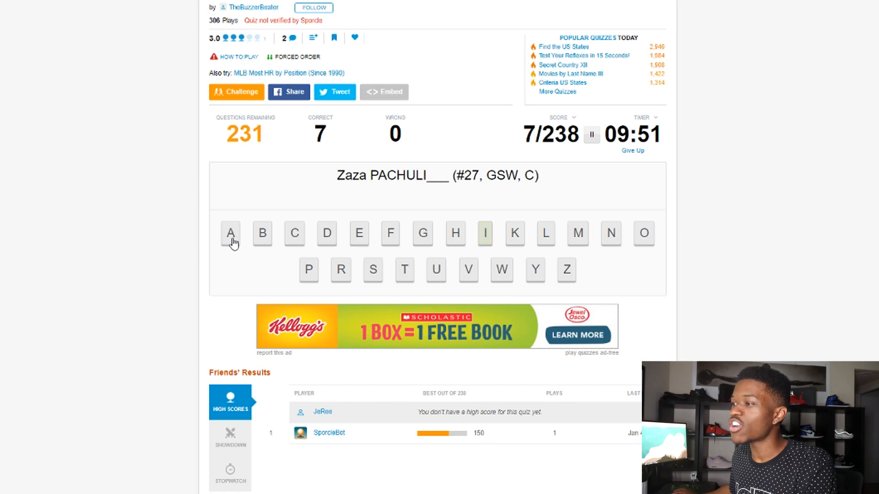
pyautogui.click(483, 233)
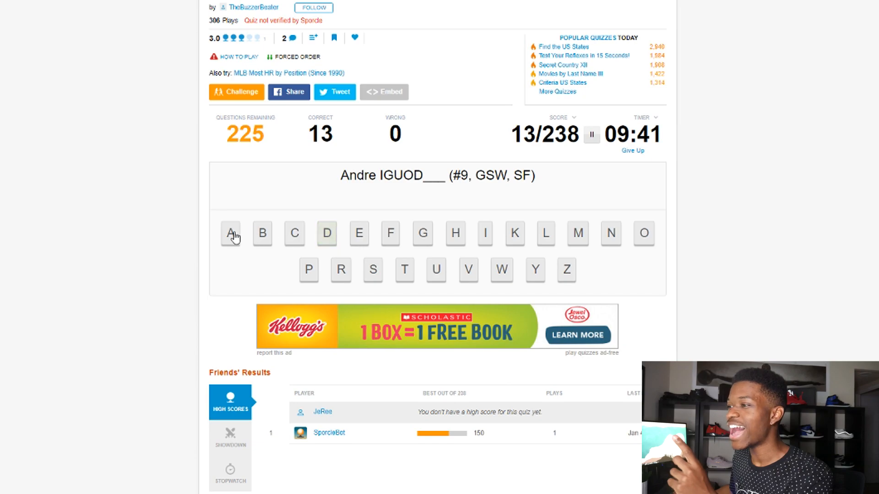
pyautogui.click(230, 233)
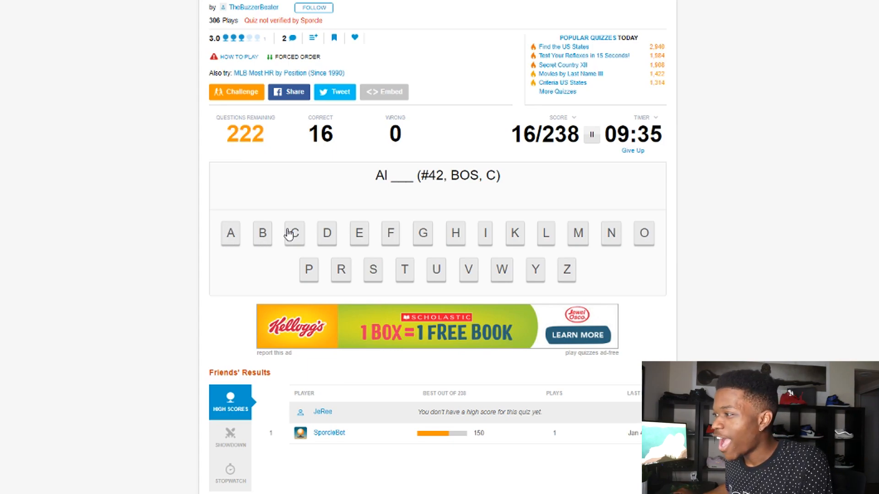
pyautogui.click(455, 233)
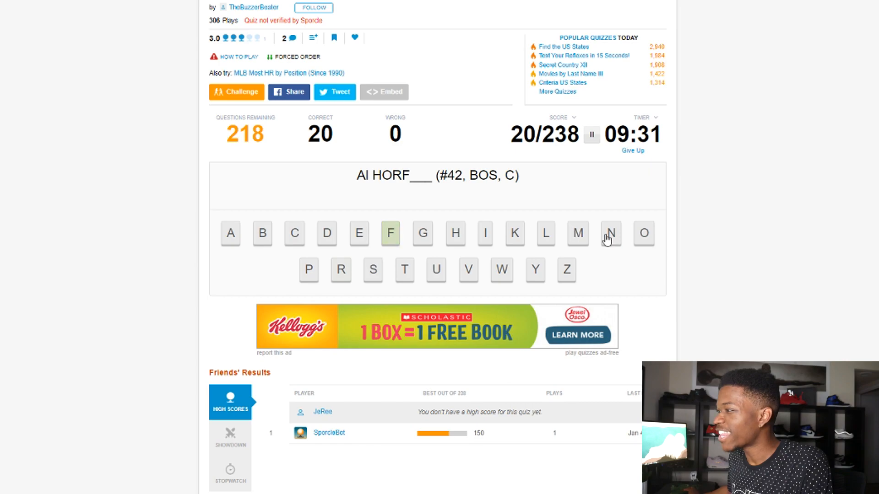
pyautogui.click(326, 232)
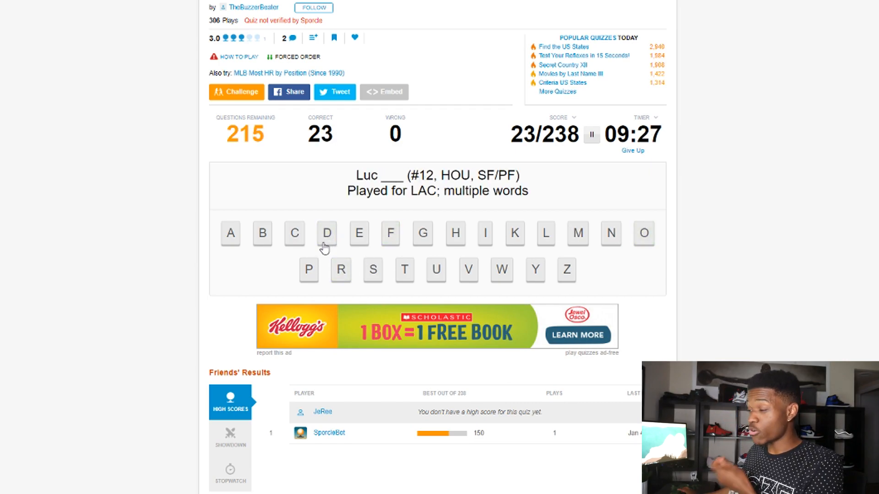
# Step: Spell Luc's, Clint's and Manu's surnames with the letter tiles
pyautogui.click(577, 233)
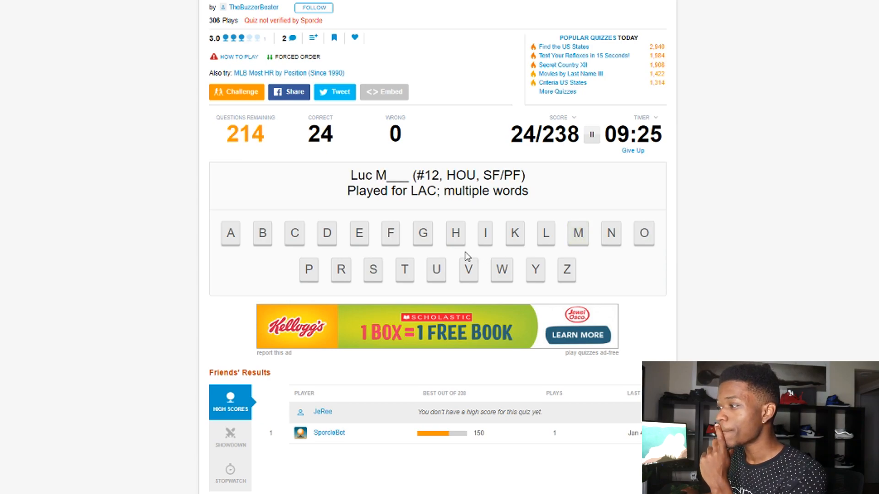
pyautogui.click(230, 233)
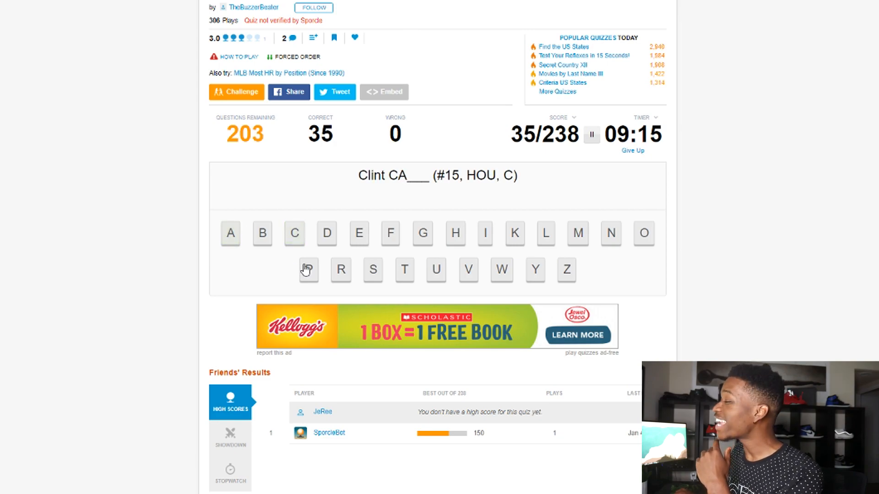
pyautogui.click(544, 233)
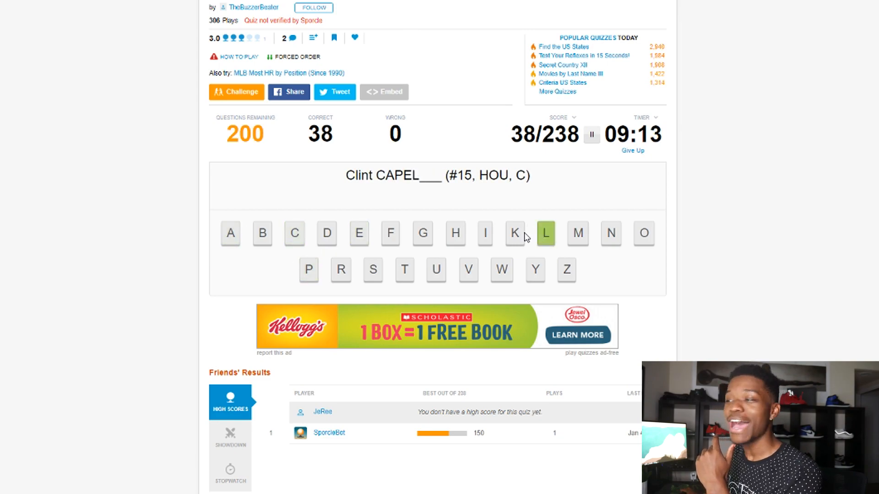
pyautogui.click(545, 233)
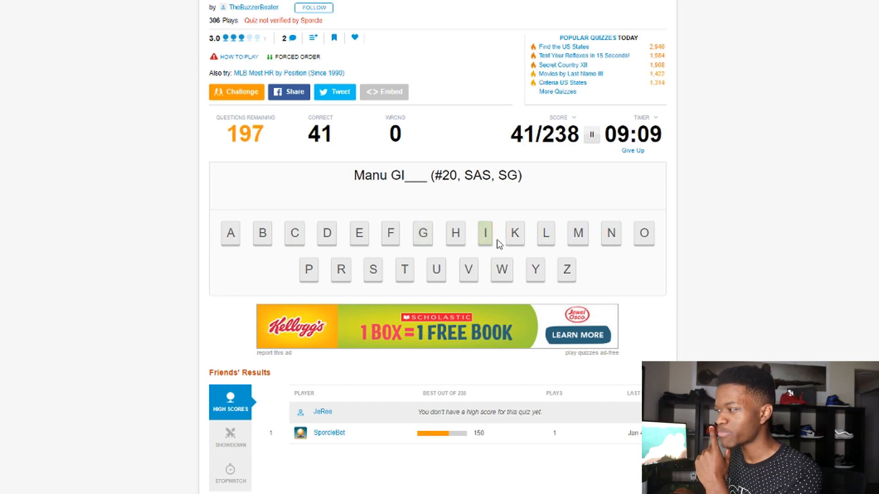
pyautogui.click(610, 233)
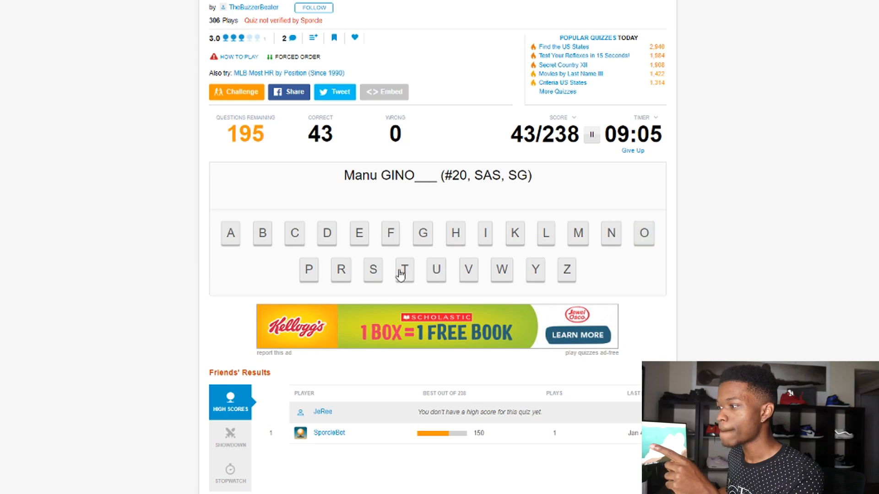
pyautogui.click(484, 234)
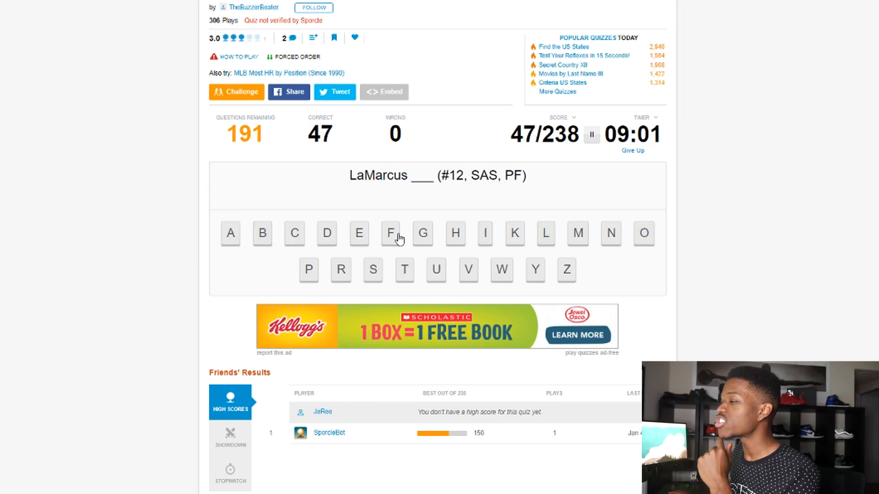
# Step: Spell LaMarcus's surname and enter the first letters of Giannis's surname
pyautogui.click(545, 234)
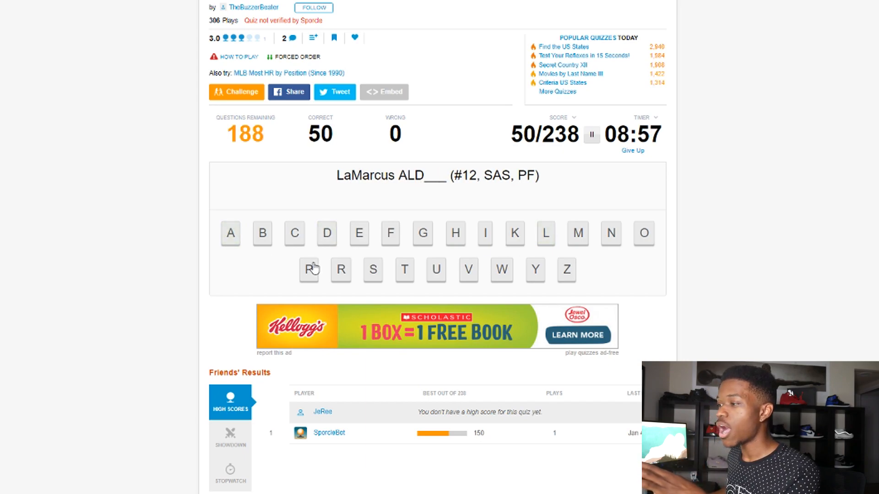
pyautogui.click(485, 234)
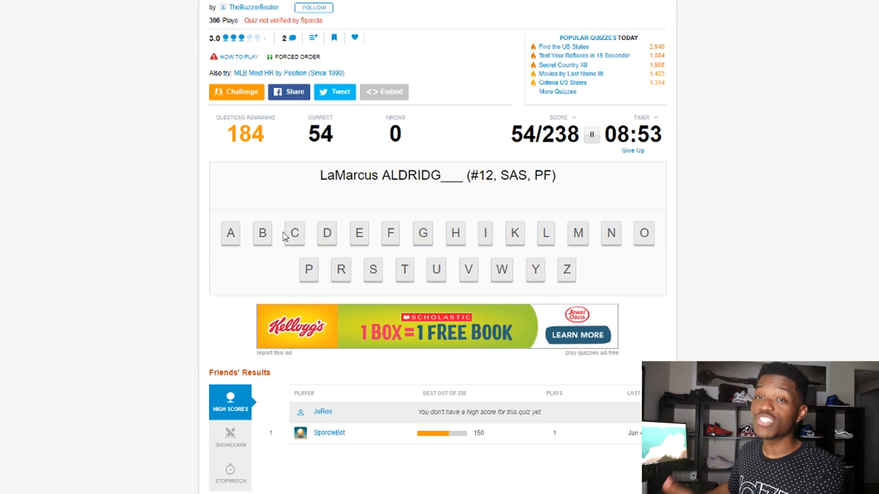
pyautogui.moveTo(369, 239)
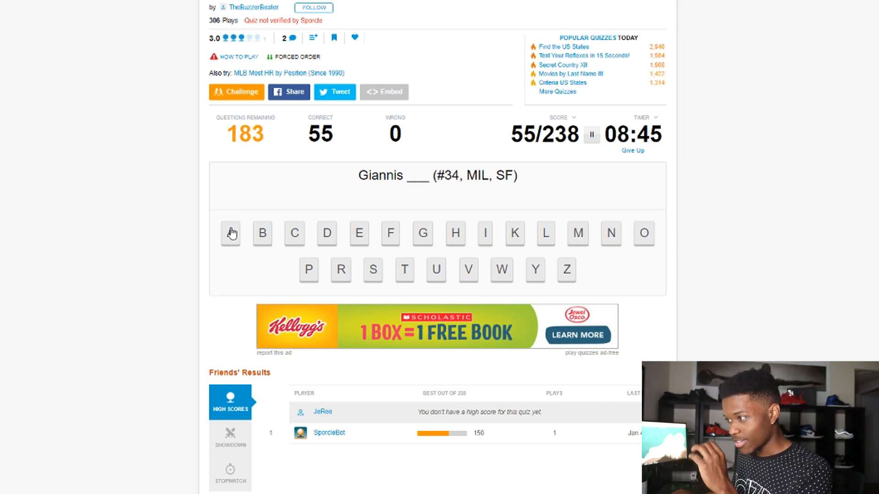
pyautogui.click(610, 233)
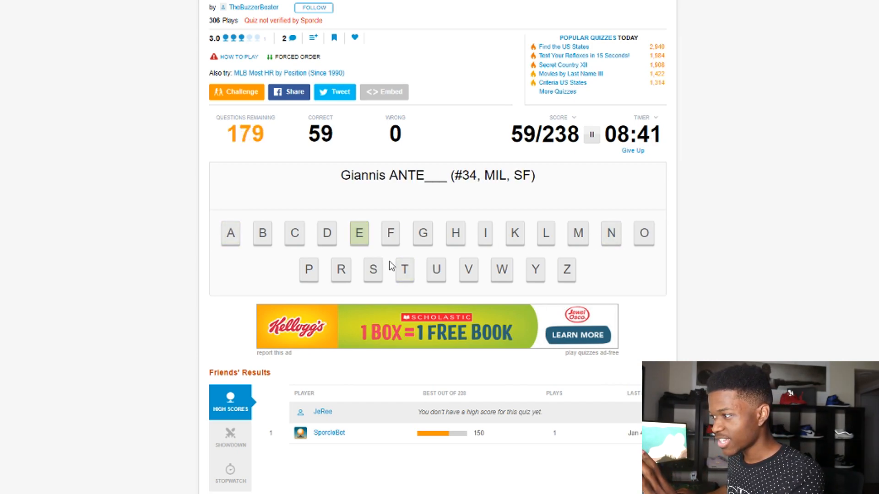
pyautogui.click(644, 233)
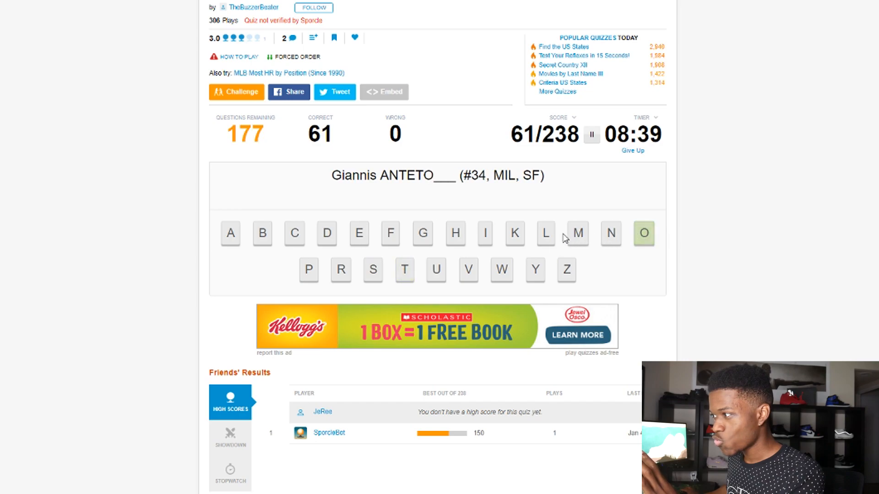